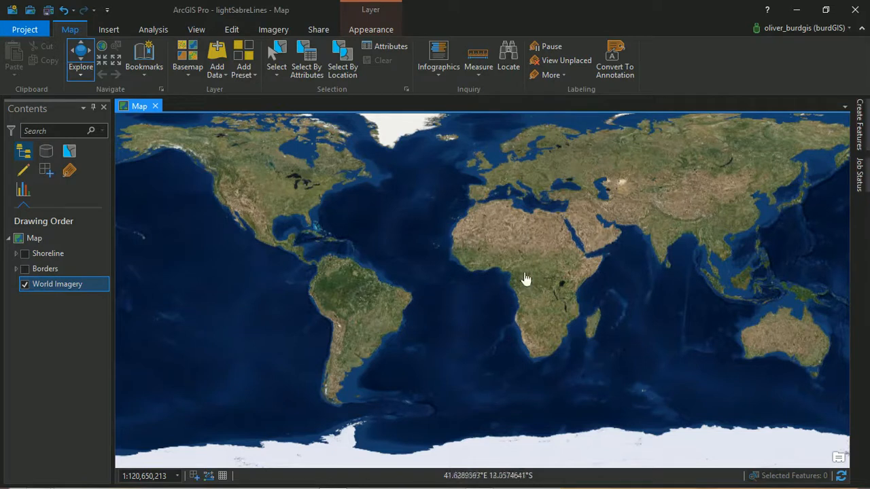
pyautogui.moveTo(491, 249)
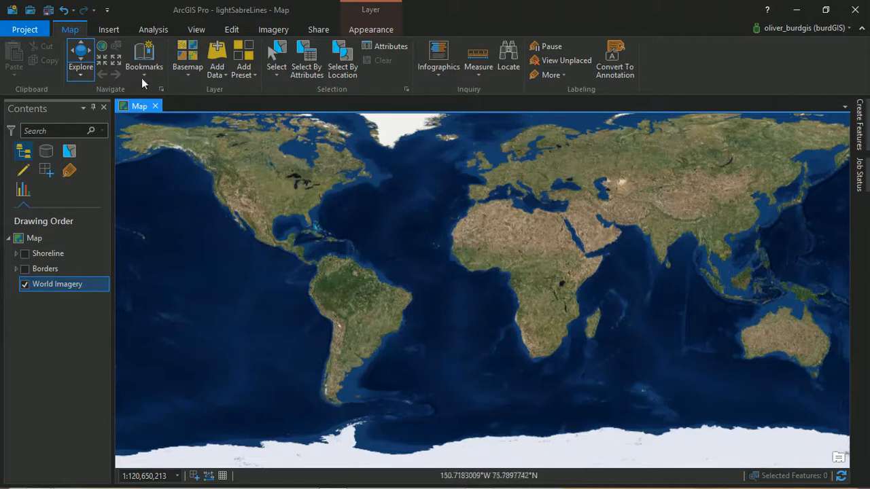
pyautogui.moveTo(624, 210)
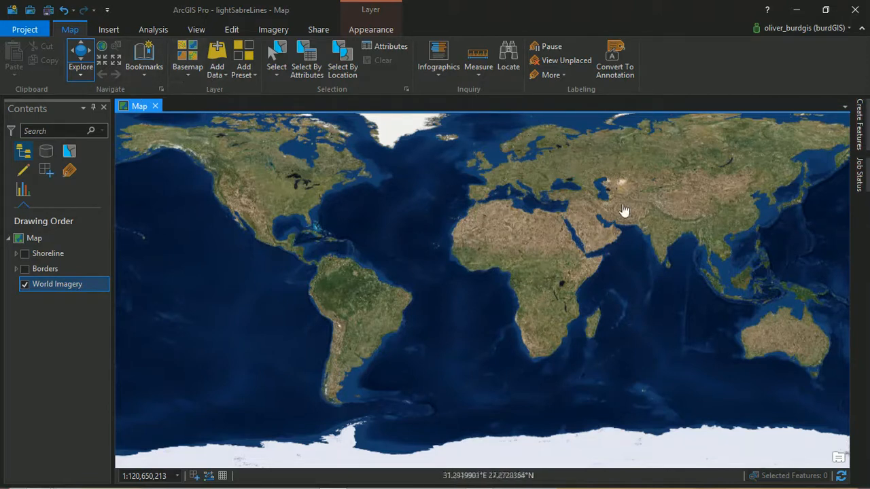
# Switch the basemap from World Imagery to Dark Gray Canvas with its reference layer
pyautogui.moveTo(625, 210); pyautogui.dragTo(551, 246)
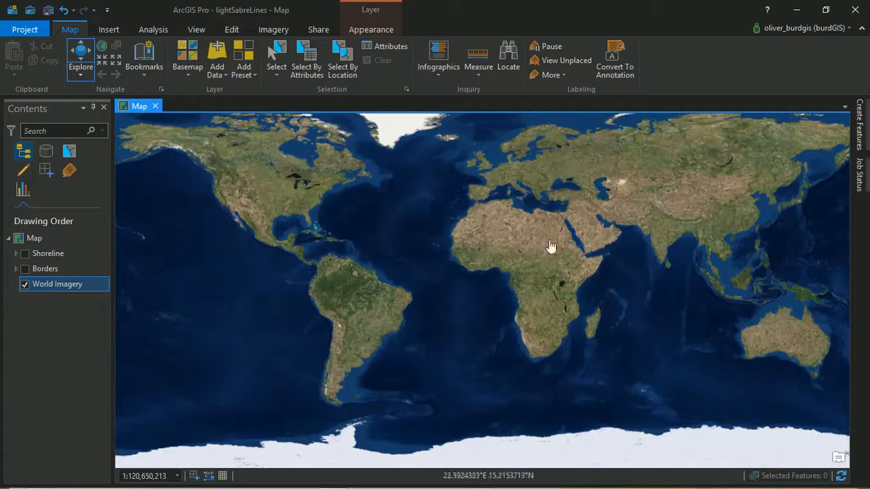
pyautogui.moveTo(627, 256)
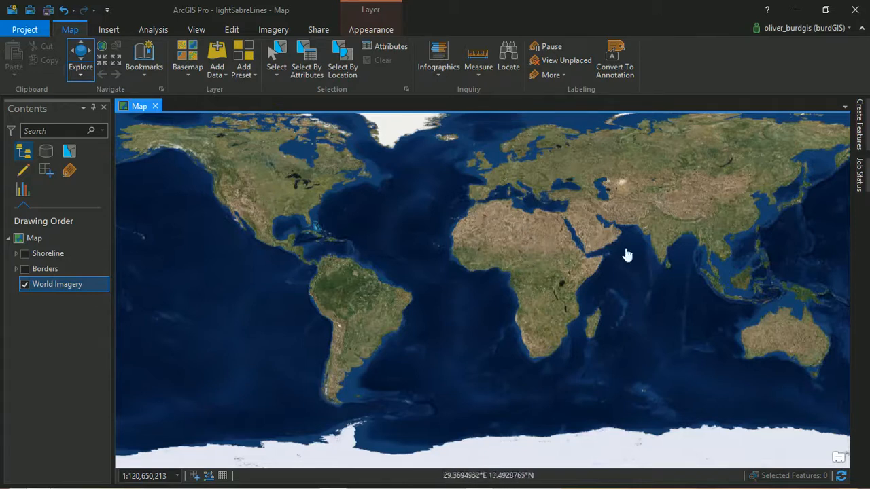
pyautogui.click(197, 58)
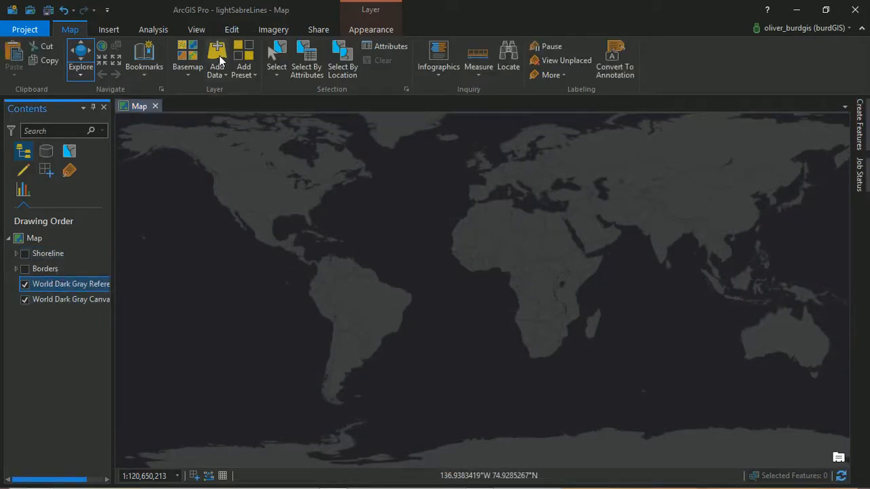
pyautogui.moveTo(216, 55)
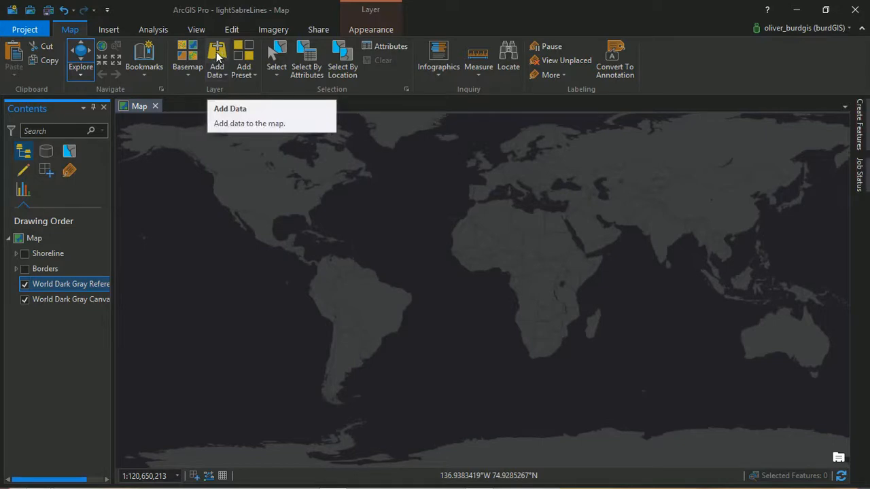
# Add GSHHS_l_L1.shp from the GSHHS_shp folder to the map as a new layer
pyautogui.click(217, 55)
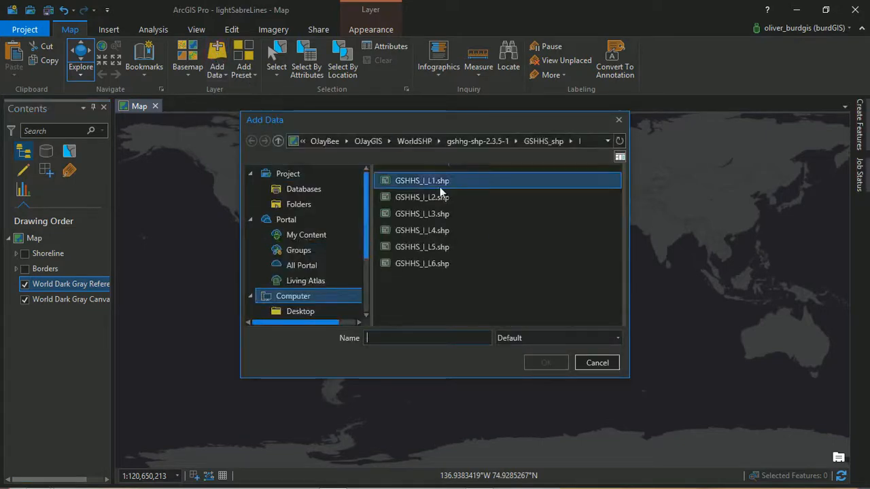
pyautogui.click(422, 196)
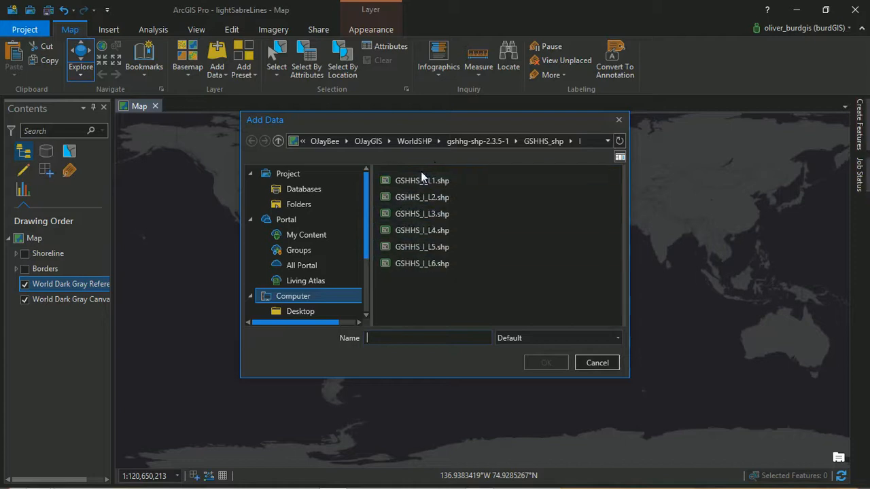
pyautogui.click(421, 180)
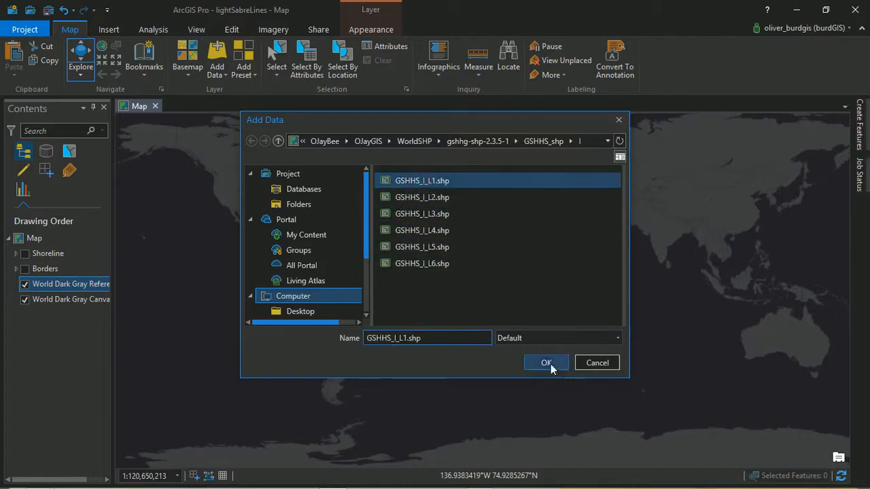
pyautogui.click(546, 362)
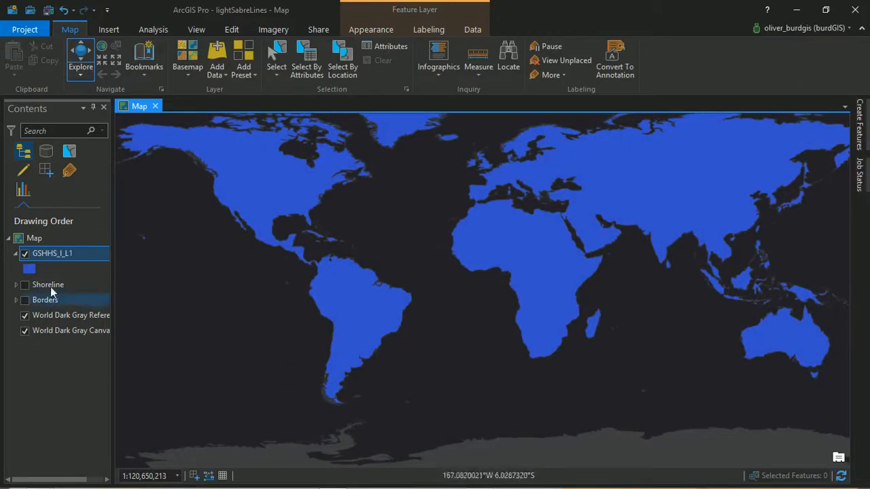
# Give the GSHHS_l_L1 land polygons no fill and a thin white 0.7 pt outline
pyautogui.click(30, 269)
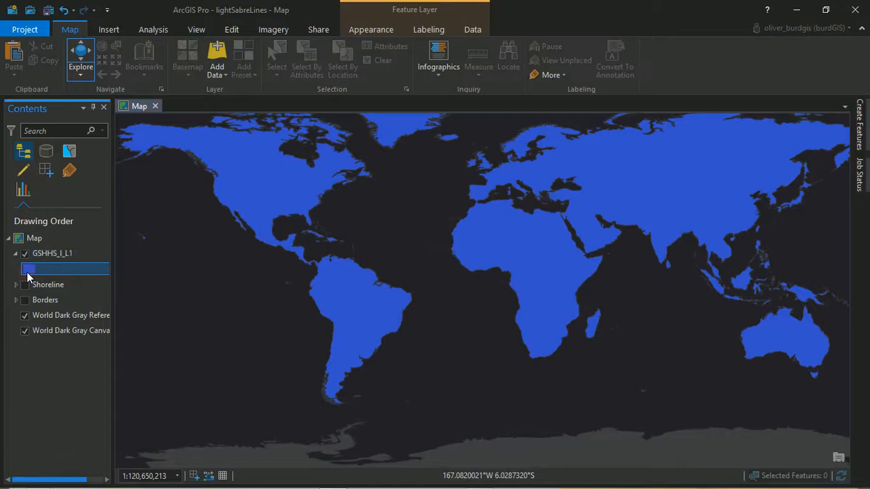
pyautogui.doubleClick(28, 268)
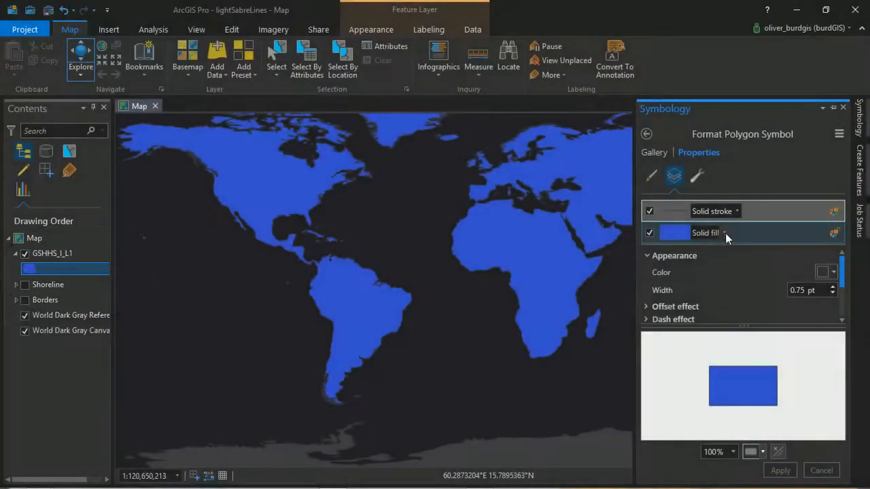
pyautogui.click(705, 233)
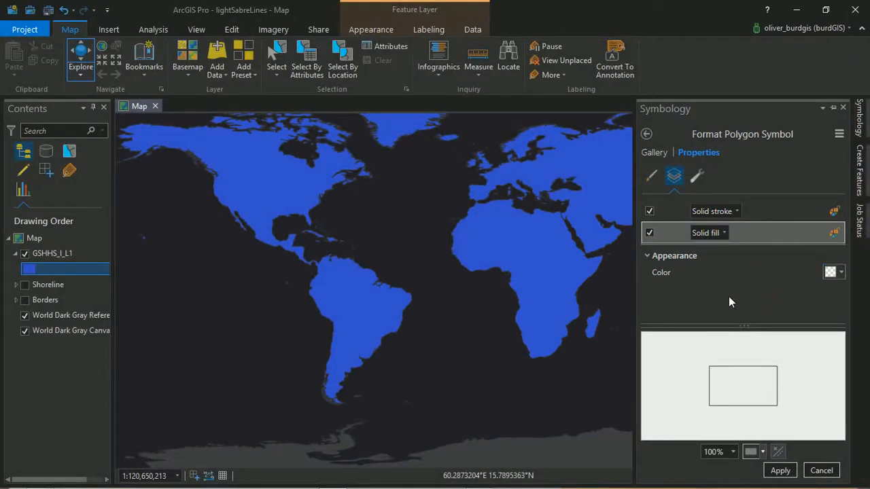
pyautogui.click(711, 211)
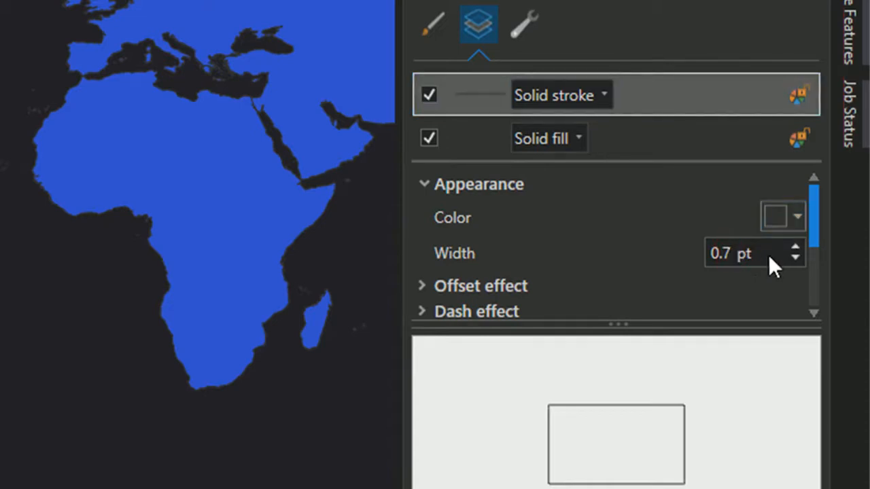
pyautogui.click(797, 216)
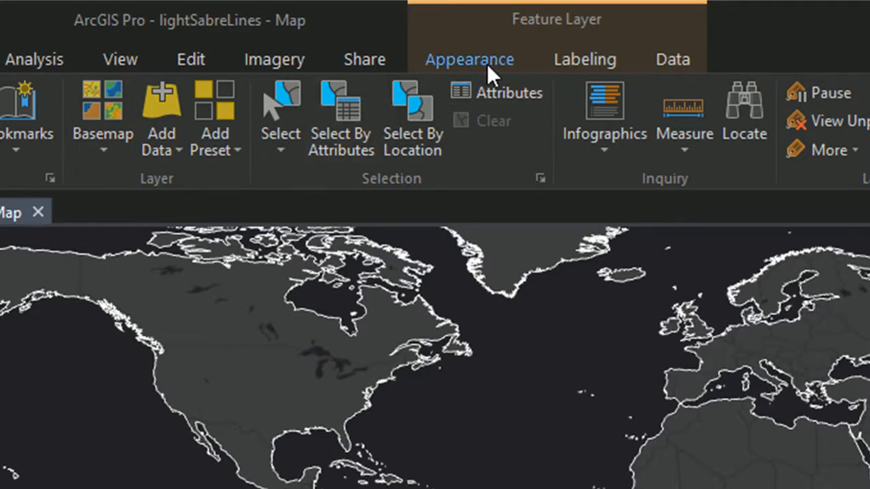
# Set the GSHHS_l_L1 layer's transparency to 40%
pyautogui.click(468, 59)
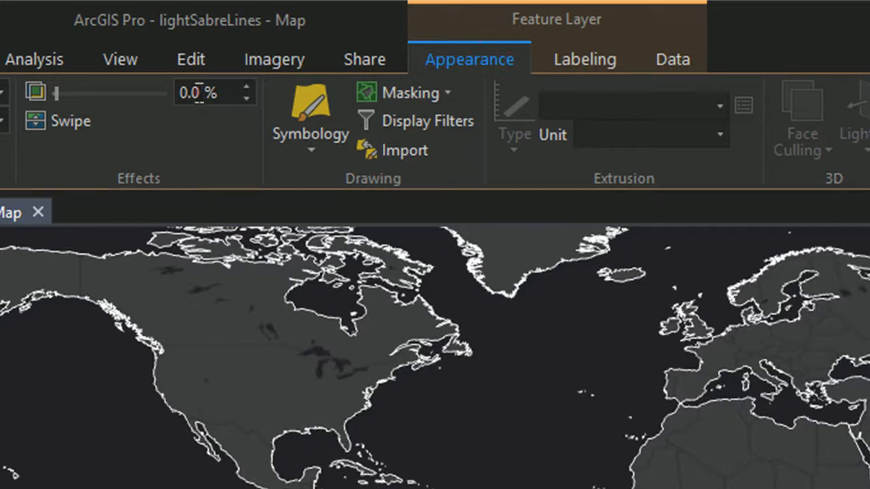
pyautogui.moveTo(58, 93); pyautogui.dragTo(89, 94)
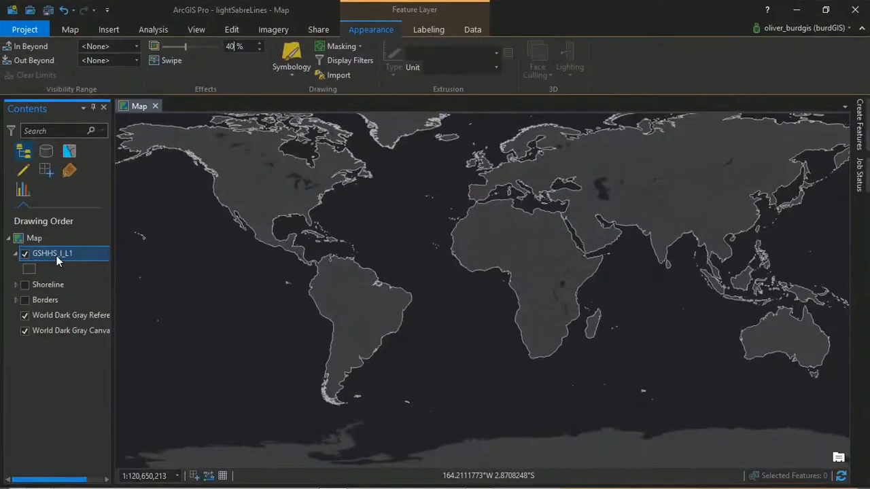
pyautogui.rightClick(52, 252)
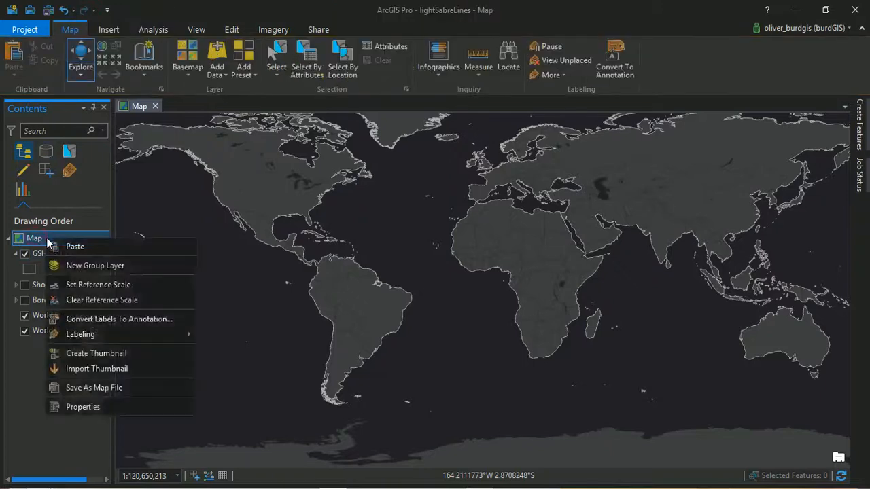
# Paste a duplicate GSHHS_l_L1 layer and give it a 3 pt Tourmaline Green outline
pyautogui.click(51, 253)
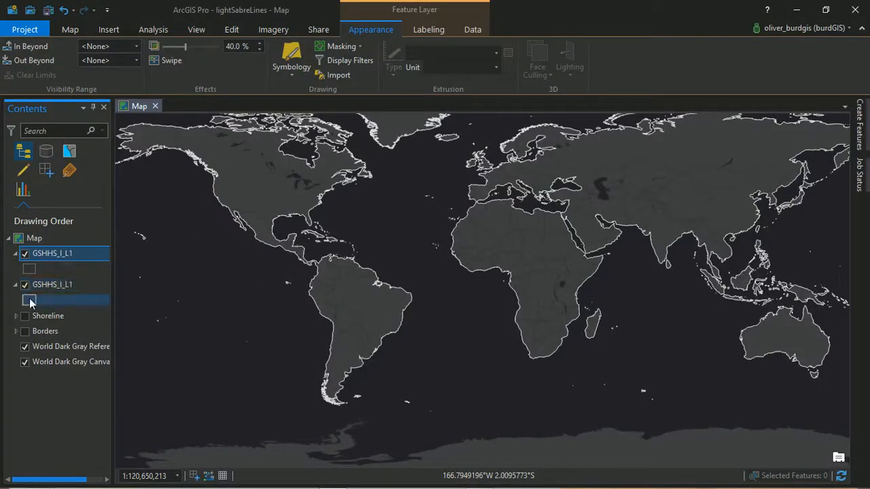
pyautogui.moveTo(30, 301)
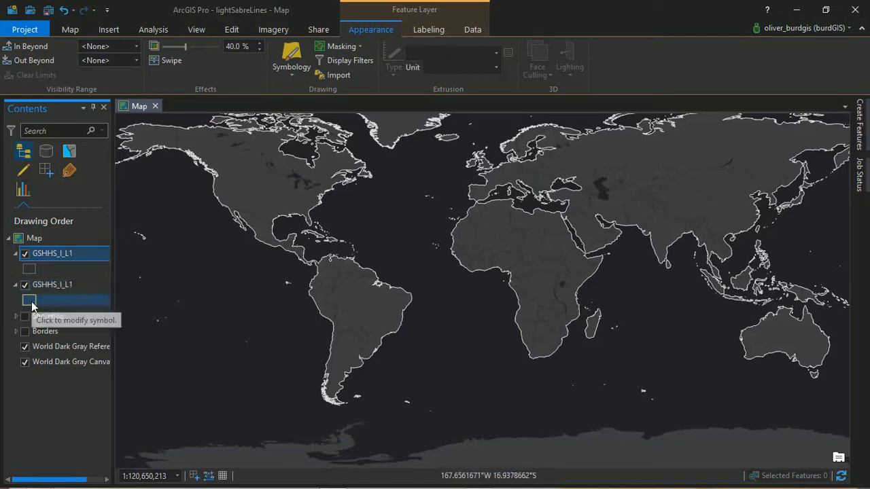
pyautogui.click(29, 301)
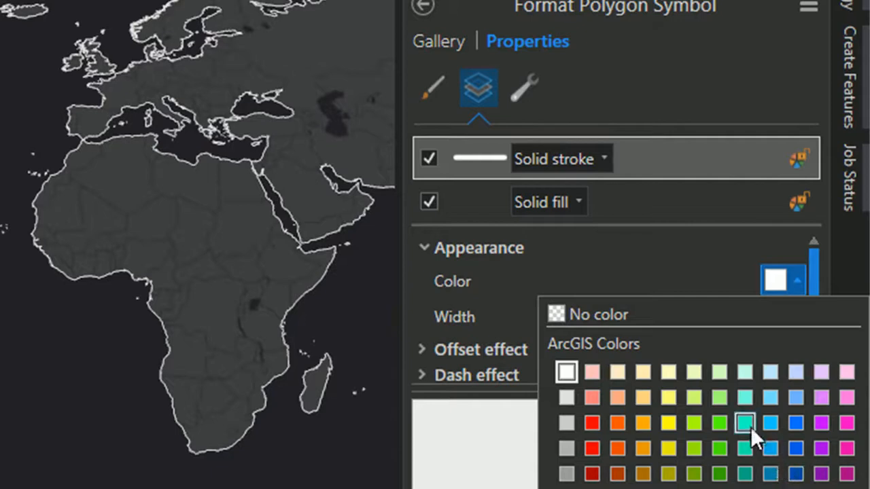
pyautogui.moveTo(743, 420)
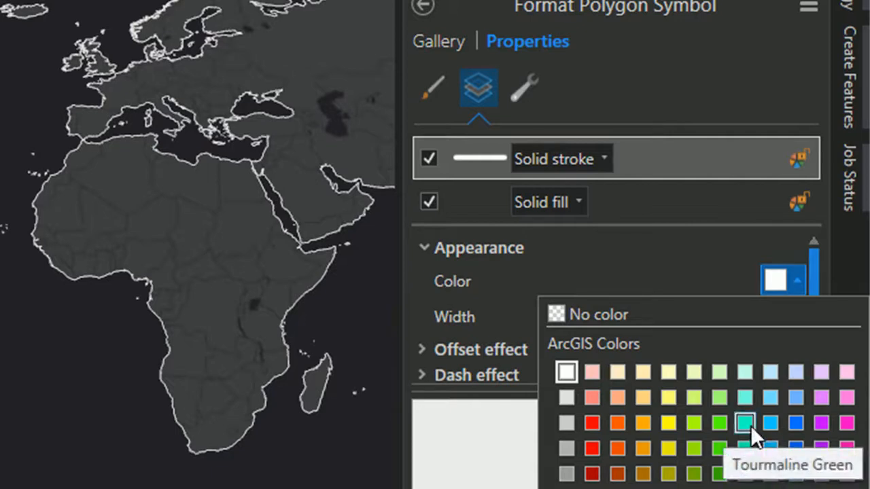
pyautogui.moveTo(768, 462)
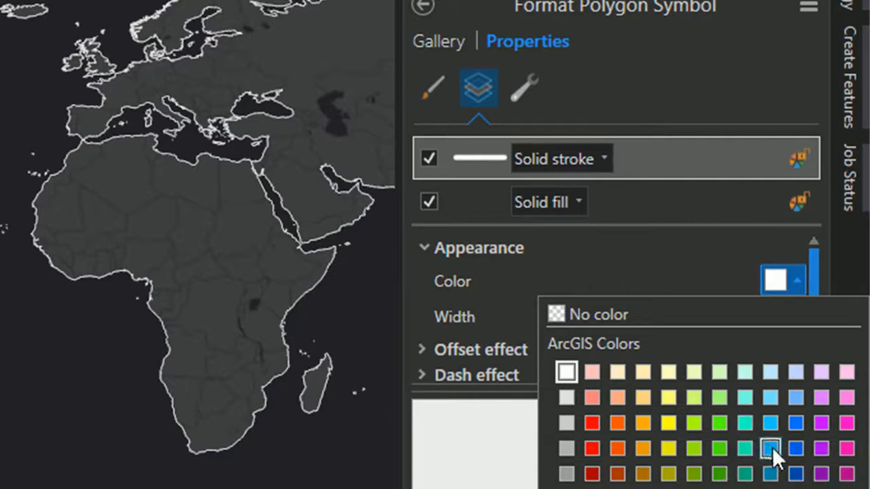
pyautogui.click(768, 445)
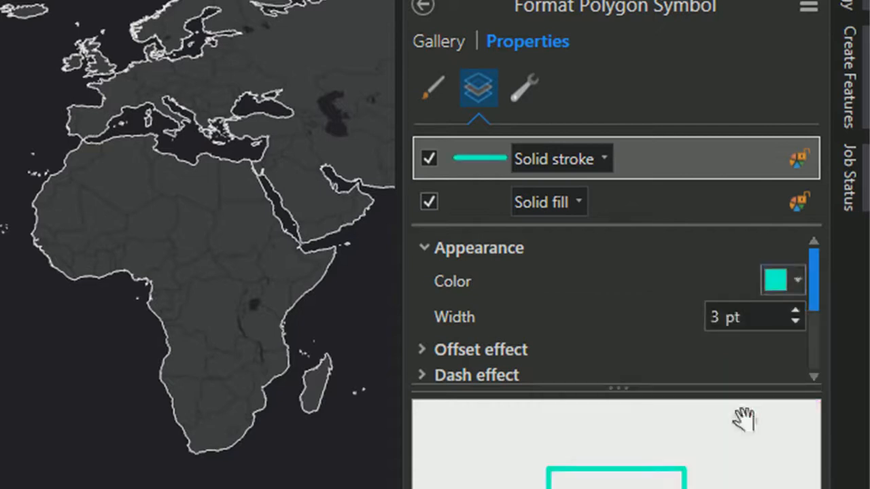
pyautogui.moveTo(695, 344)
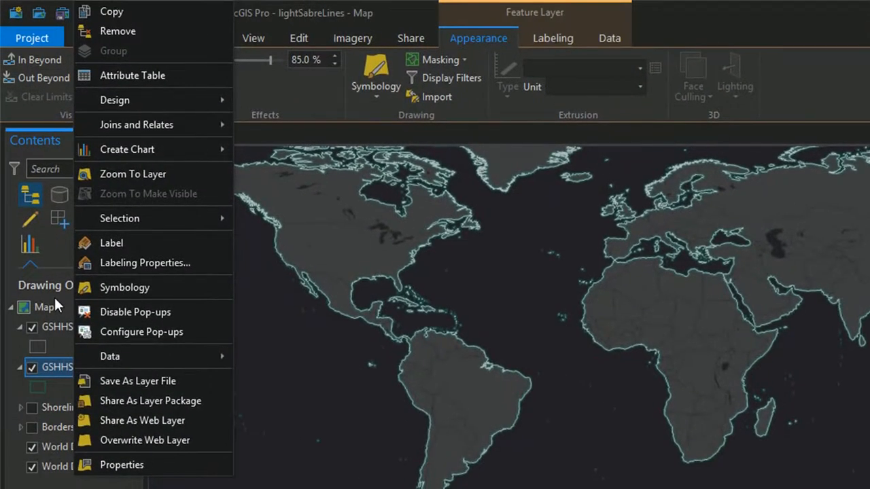
# Paste a third coastline copy and give it a 5 pt Moorea Blue outline
pyautogui.click(44, 306)
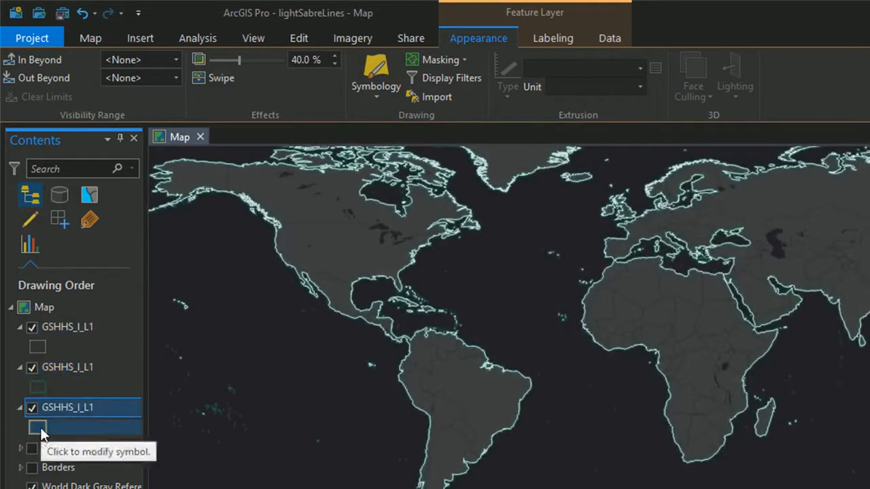
pyautogui.click(32, 424)
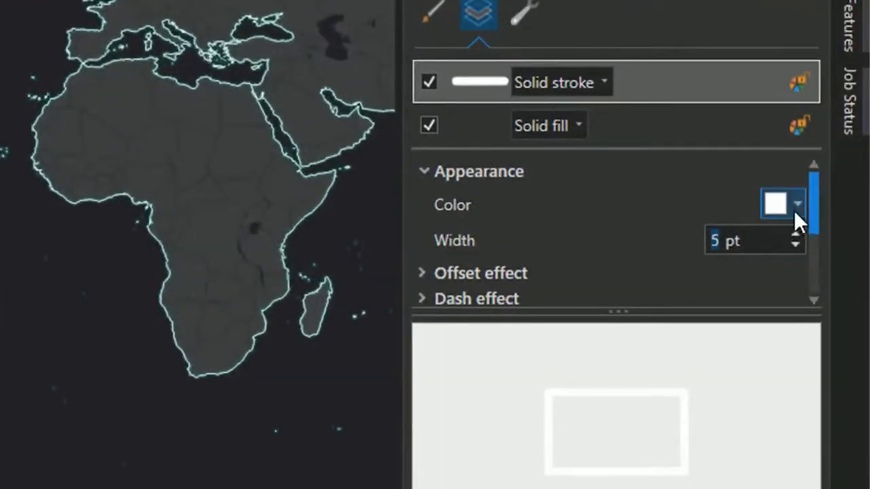
pyautogui.click(797, 204)
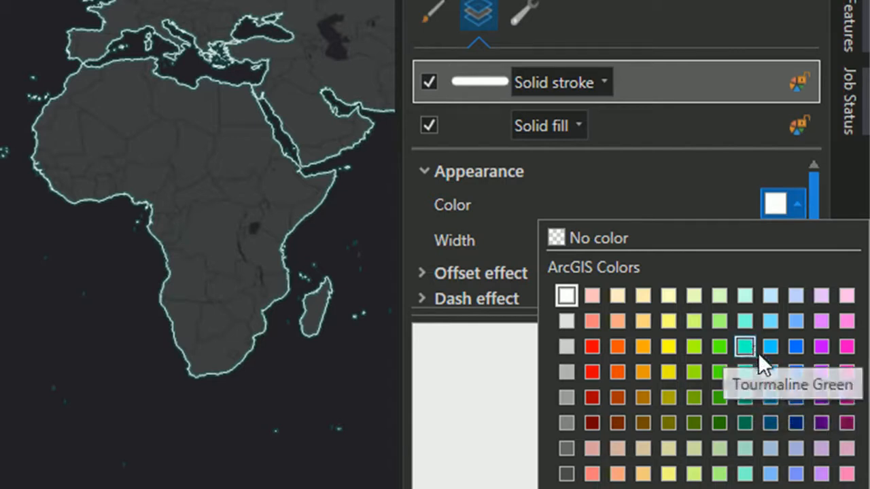
pyautogui.moveTo(767, 370)
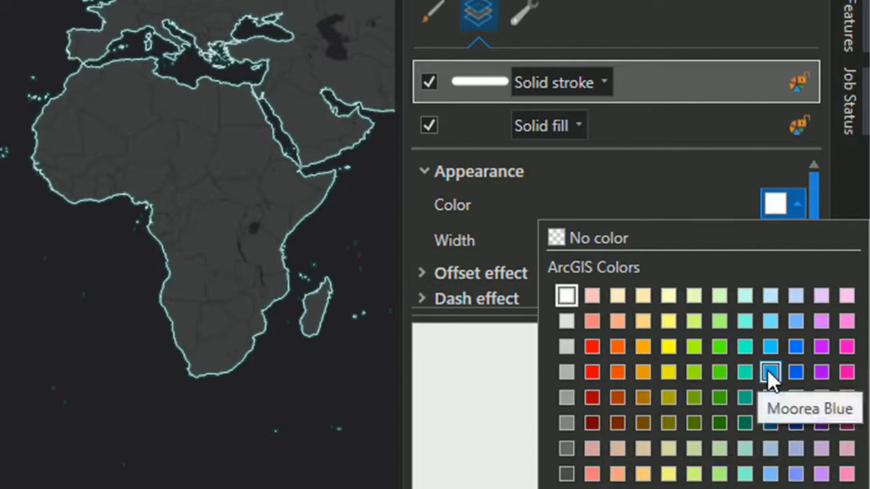
pyautogui.click(768, 369)
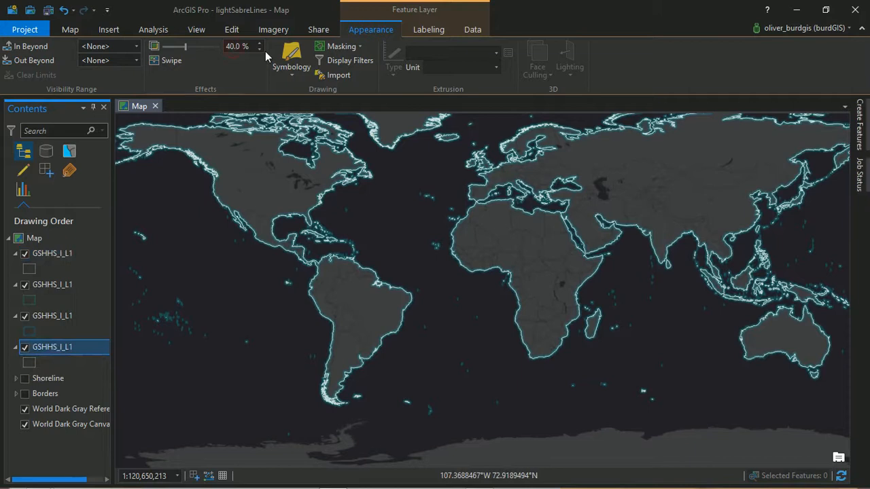
# Make the fourth coastline copy 85% transparent with a 7 pt blue outline
pyautogui.write('85.0')
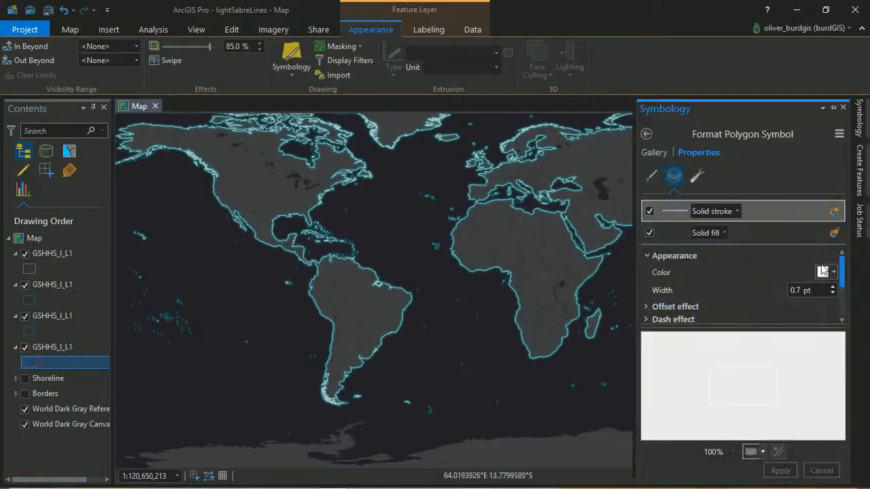
pyautogui.click(816, 272)
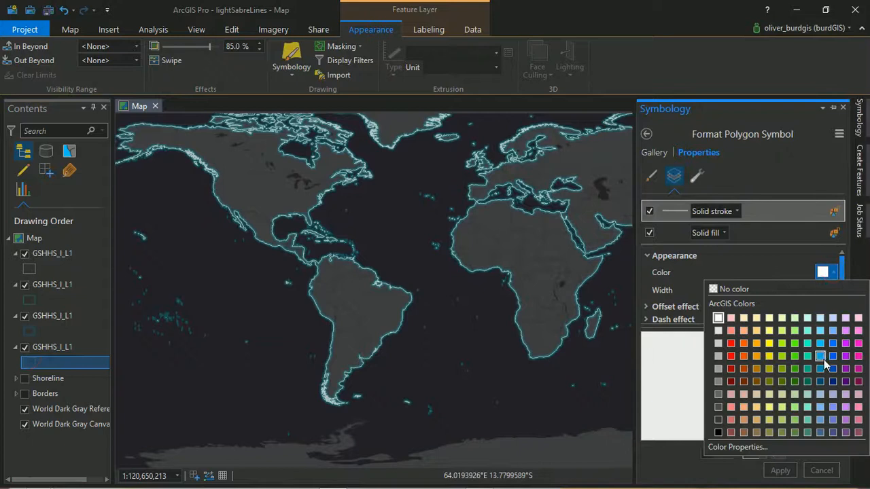
pyautogui.moveTo(833, 370)
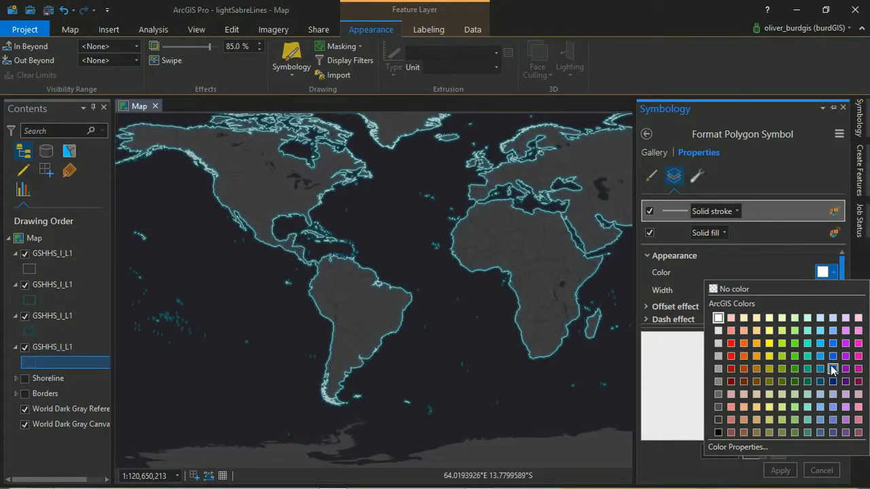
pyautogui.click(816, 369)
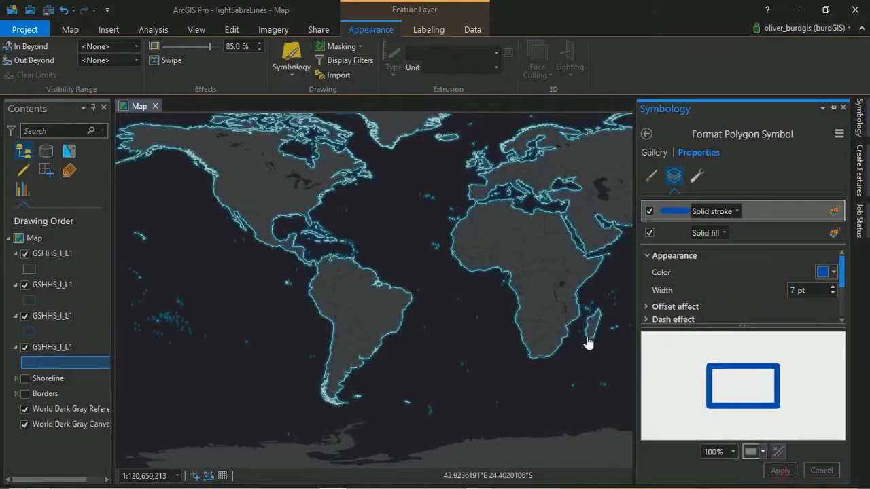
pyautogui.click(843, 108)
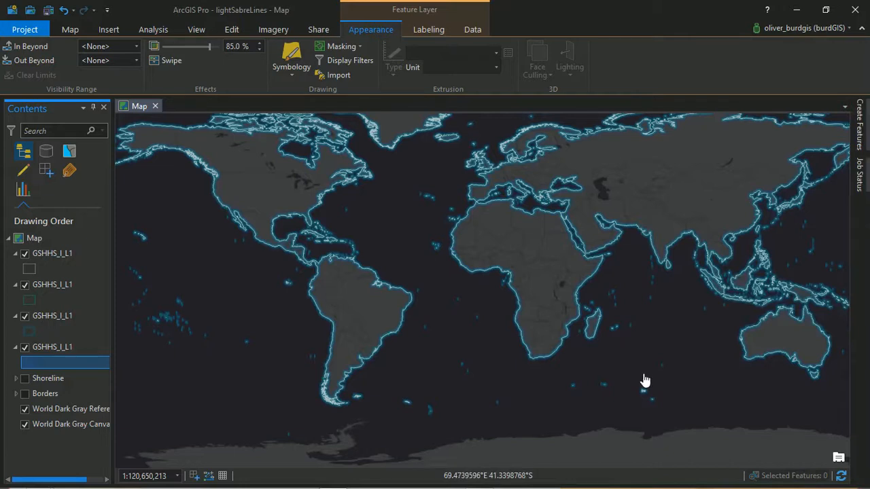
pyautogui.moveTo(648, 266)
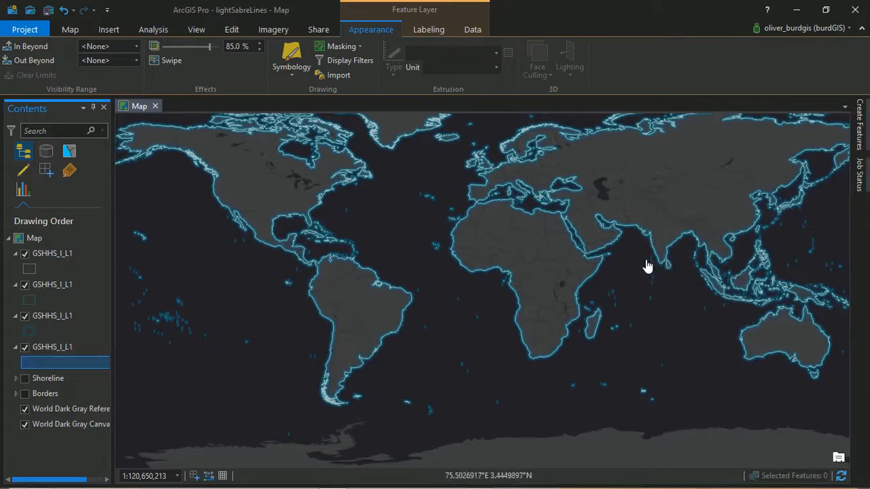
pyautogui.moveTo(143, 299)
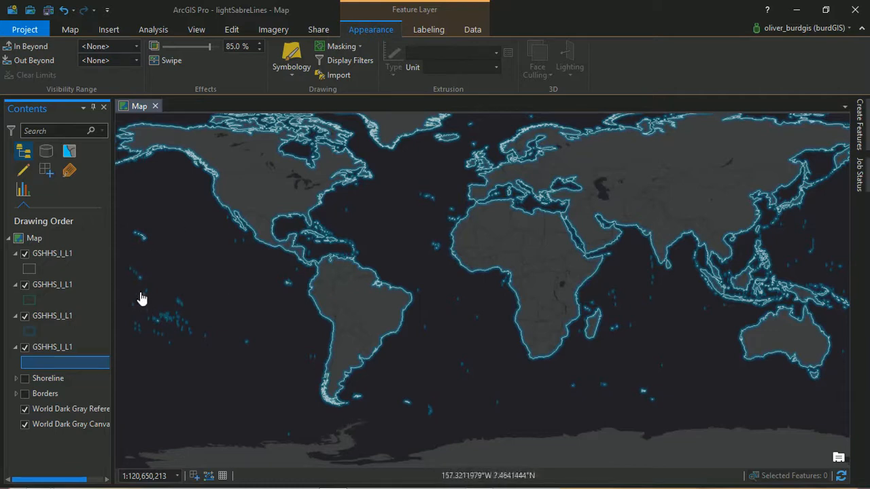
pyautogui.moveTo(550, 201)
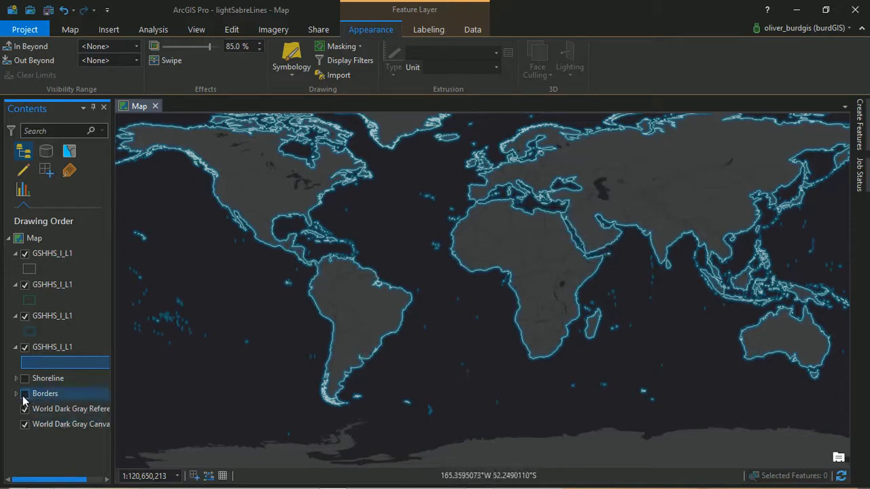
pyautogui.moveTo(24, 403)
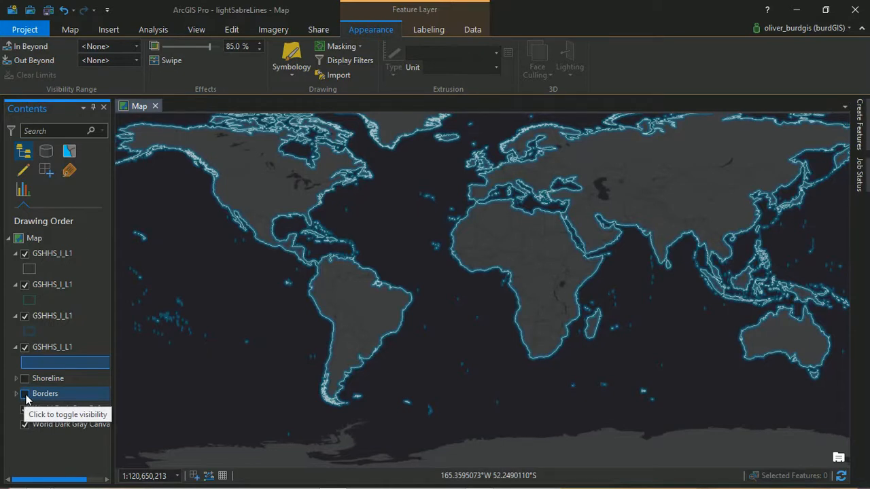
# Turn on the Borders layer to display orange country boundaries
pyautogui.click(25, 393)
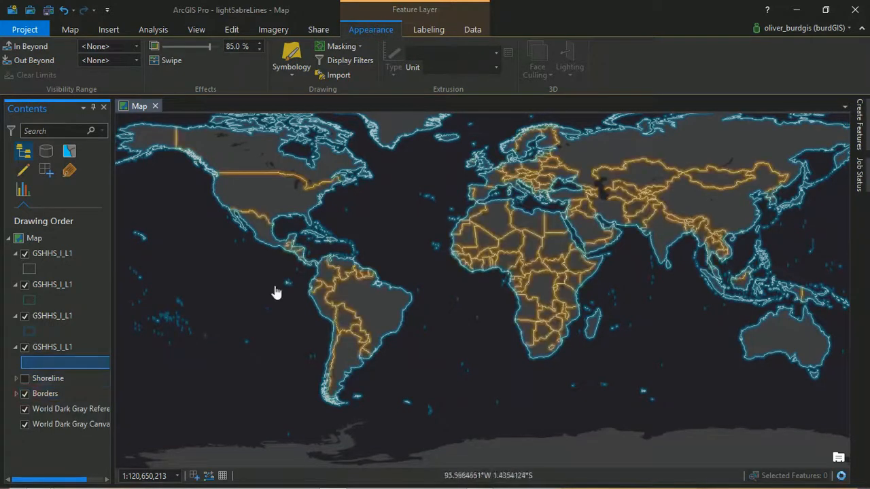